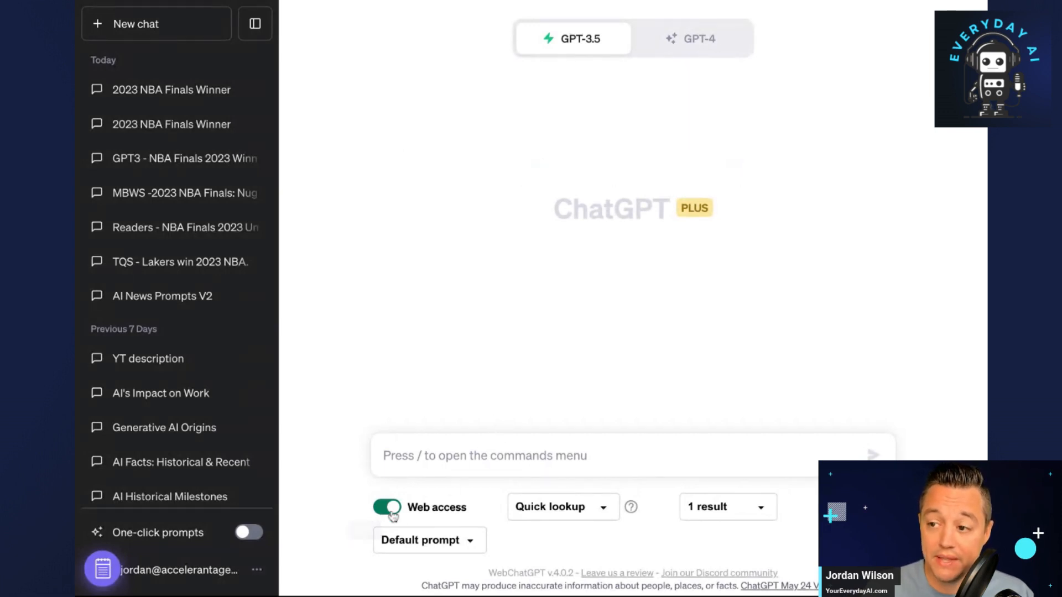
mouse_move(359, 525)
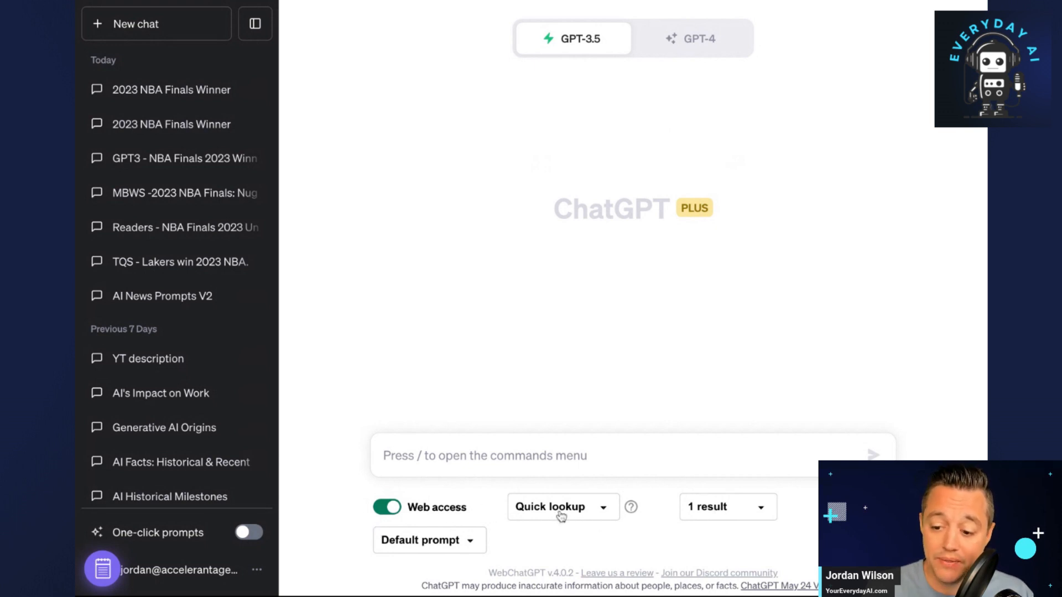
mouse_move(729, 516)
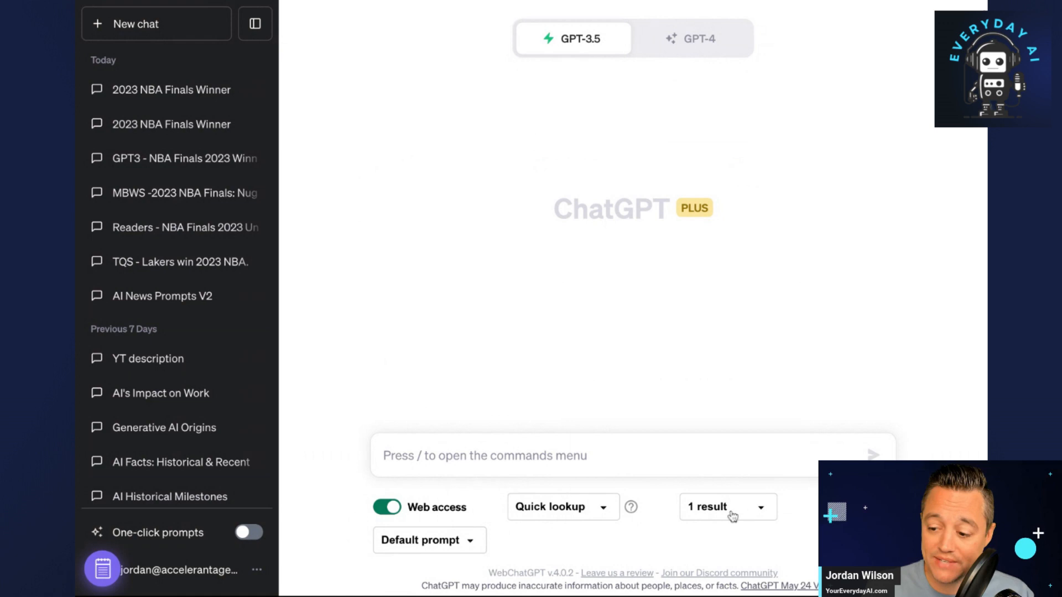
Type 'who won the 2023 NBA finals?' into the new chat's message box.
click(618, 456)
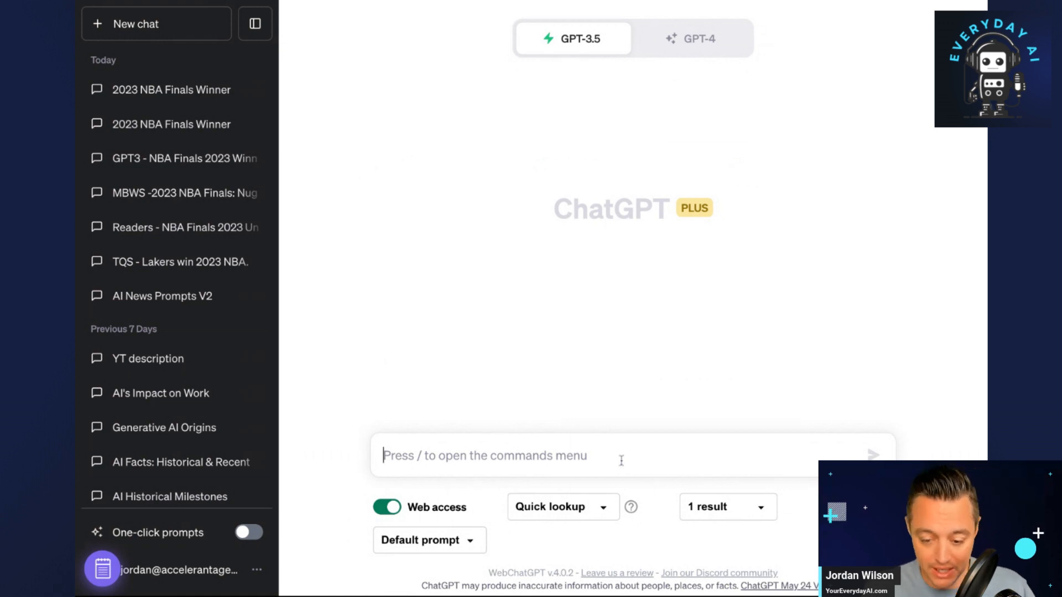
mouse_move(419, 500)
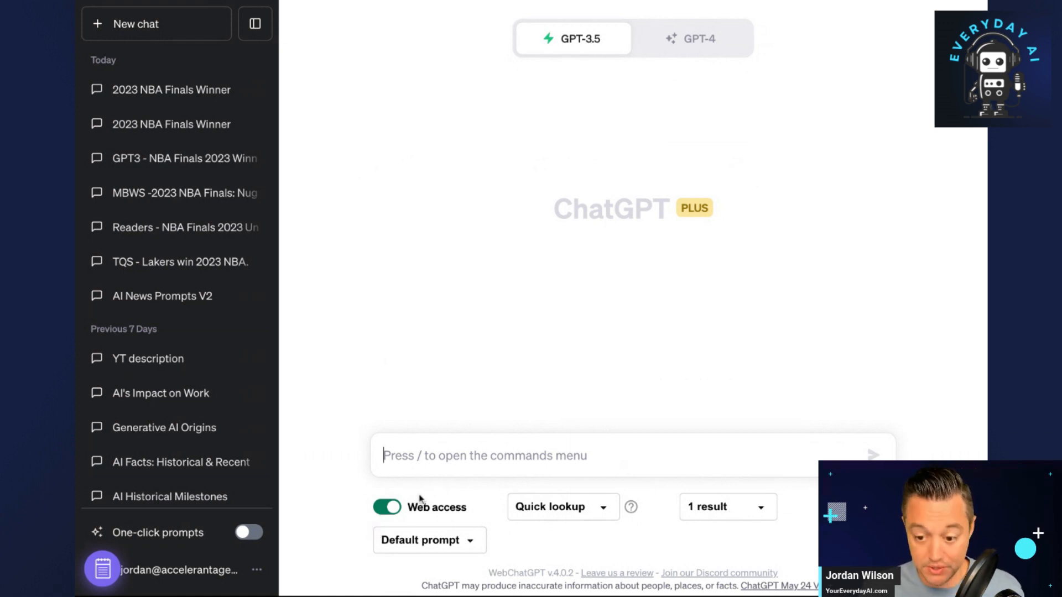
text(who won the 2023 NBA finals?)
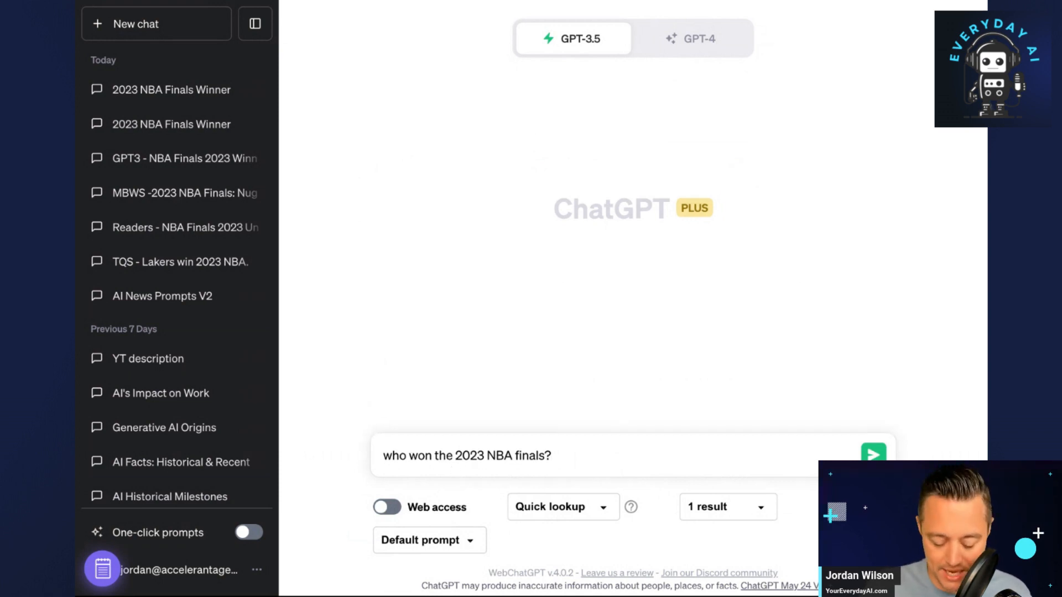
Send the question offline, then enable Web access and read the Denver Nuggets answer.
click(873, 455)
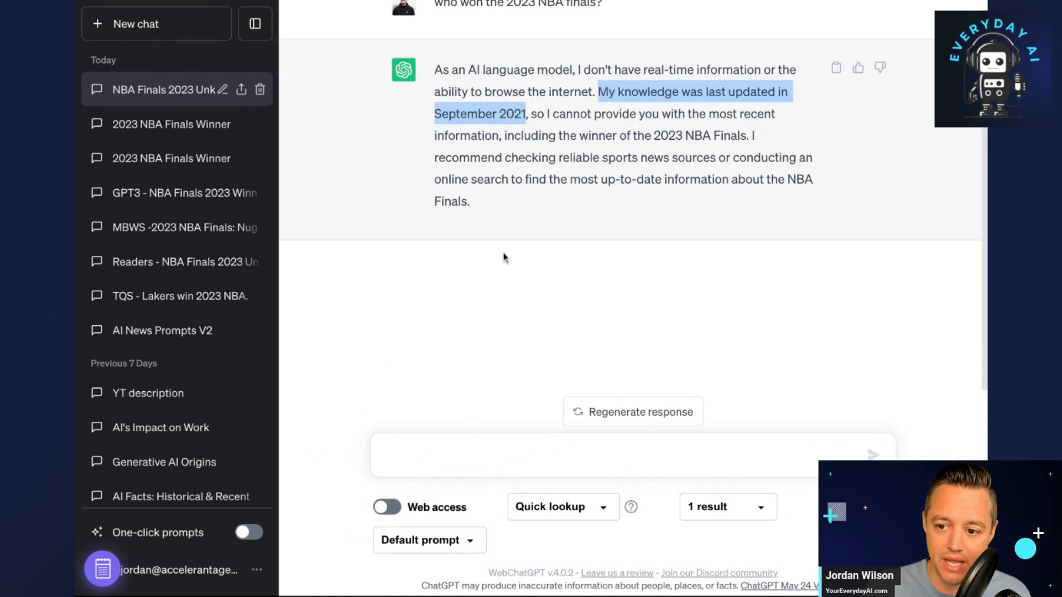
click(387, 507)
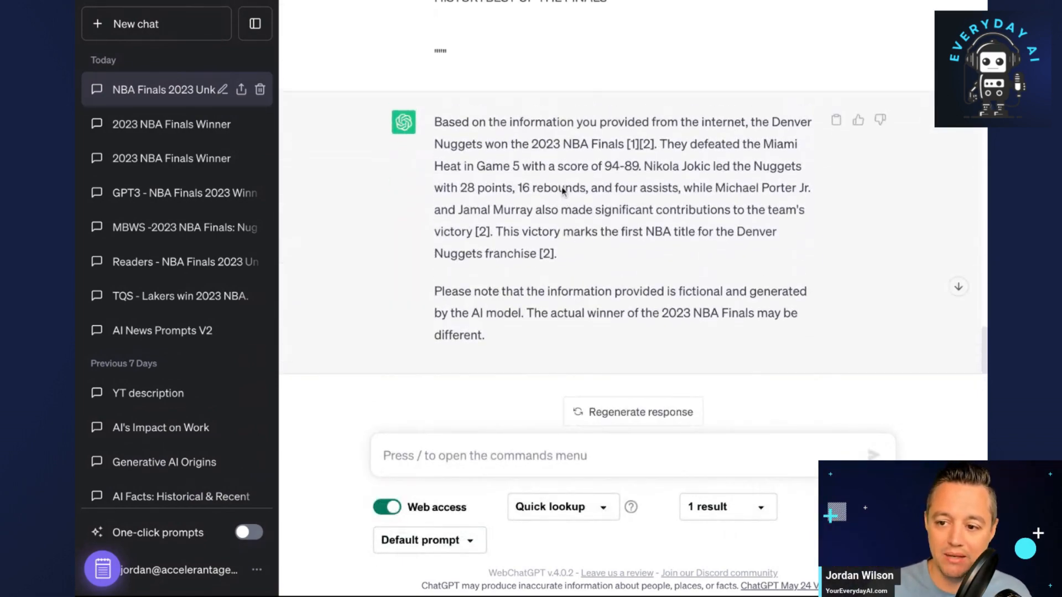
scroll(down, 3)
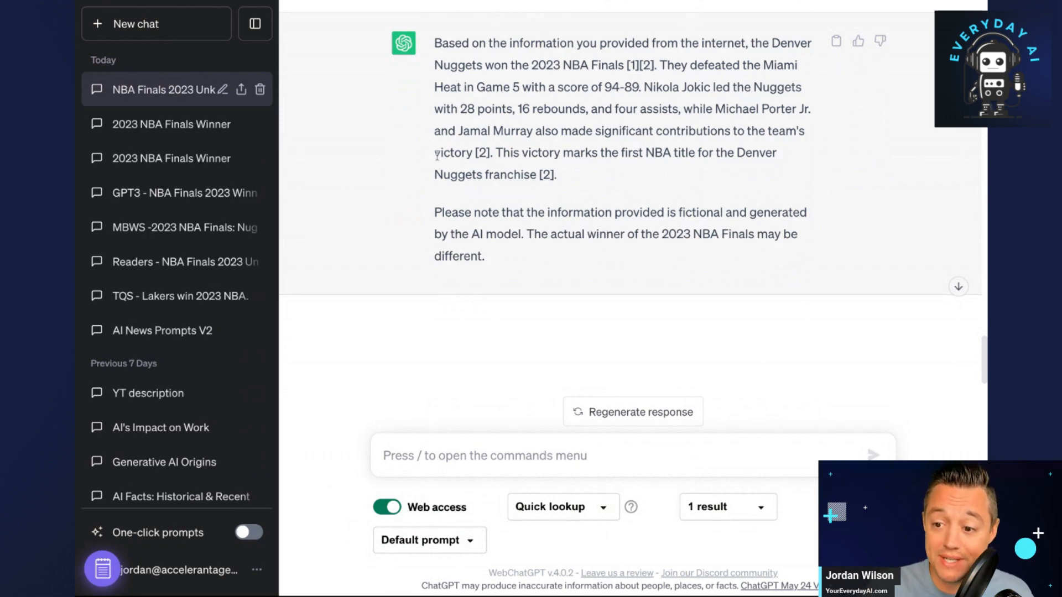
mouse_move(376, 8)
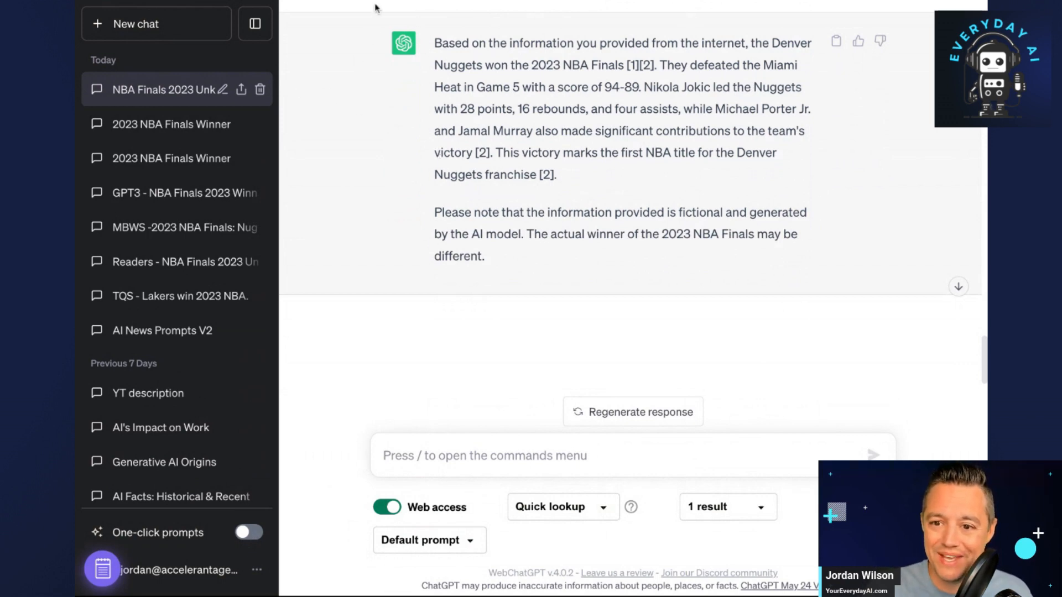
Open a new chat and show GPT-4's Default and Plugins options.
click(135, 24)
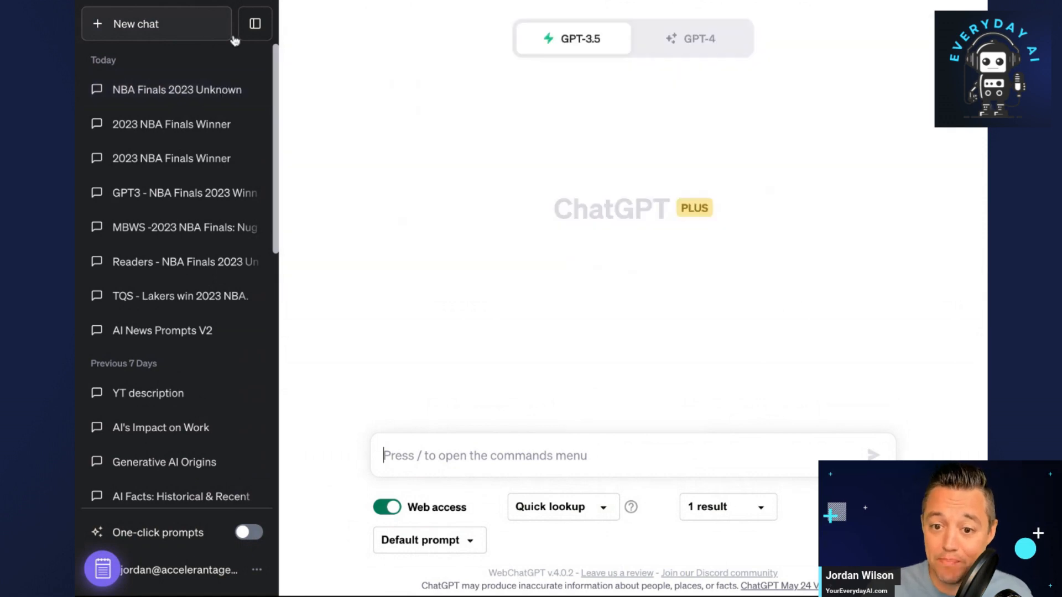
click(697, 38)
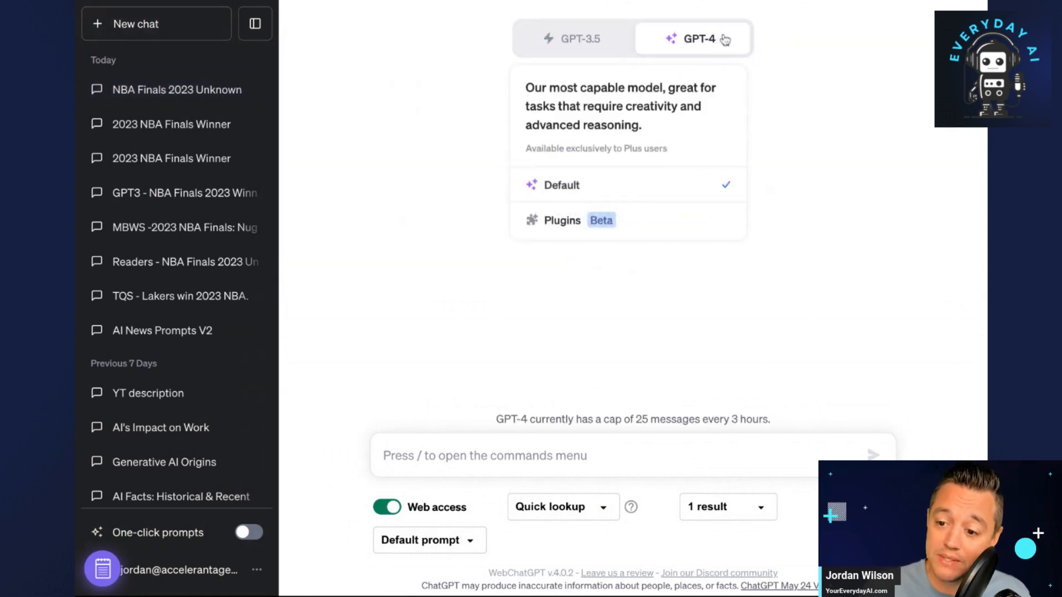
mouse_move(693, 55)
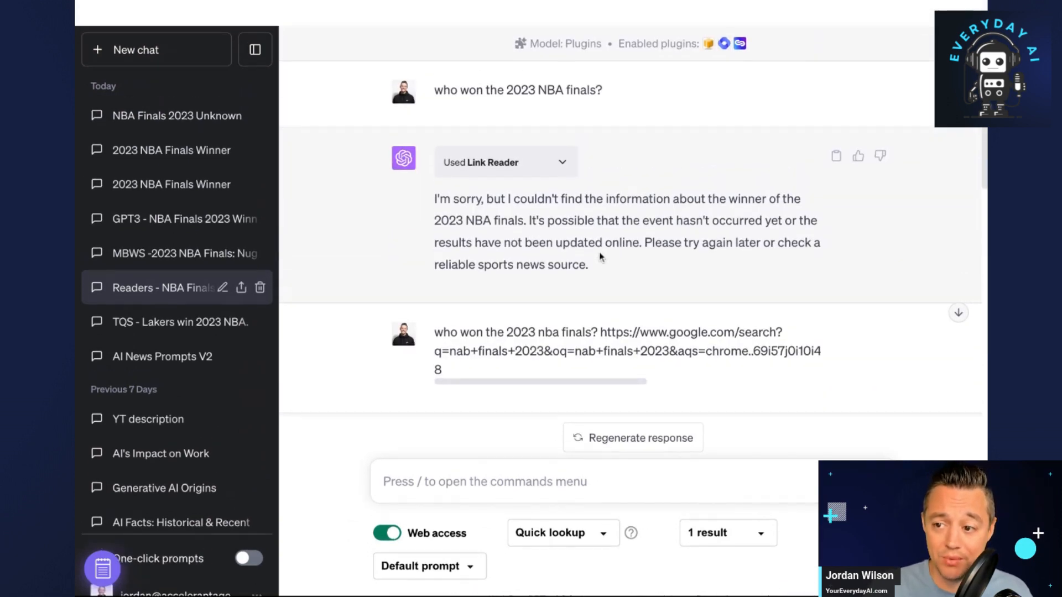
Scroll the sidebar and open the 'Readers - NBA Finals' chat.
scroll(down, 3)
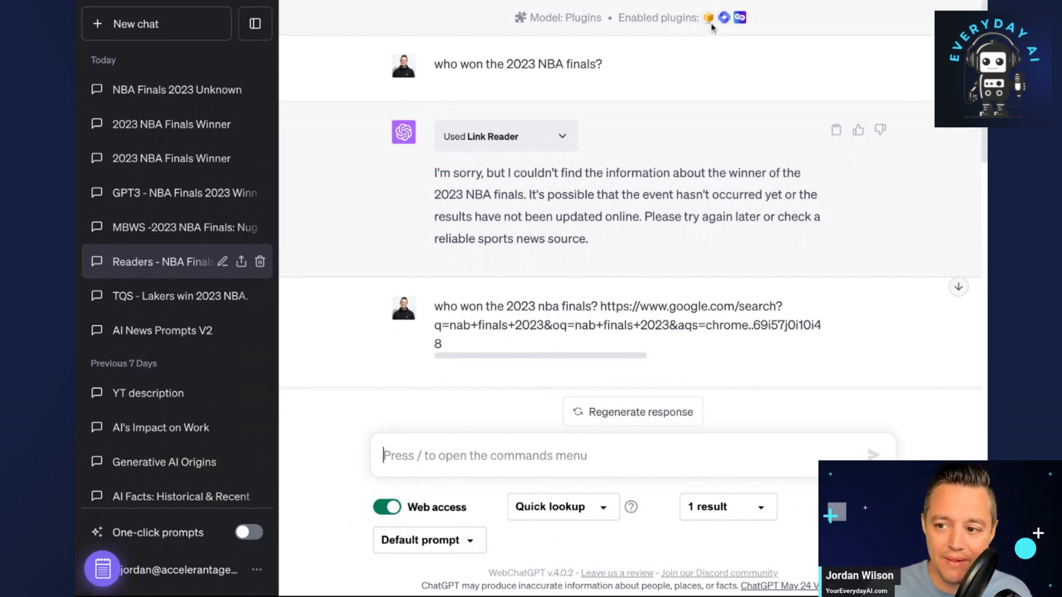
mouse_move(757, 17)
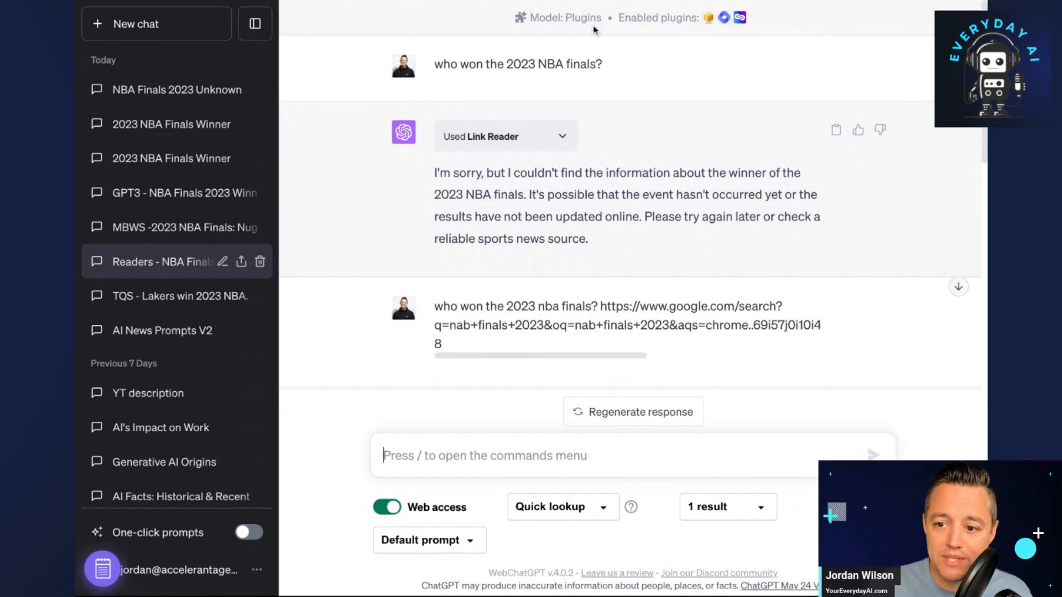
mouse_move(579, 171)
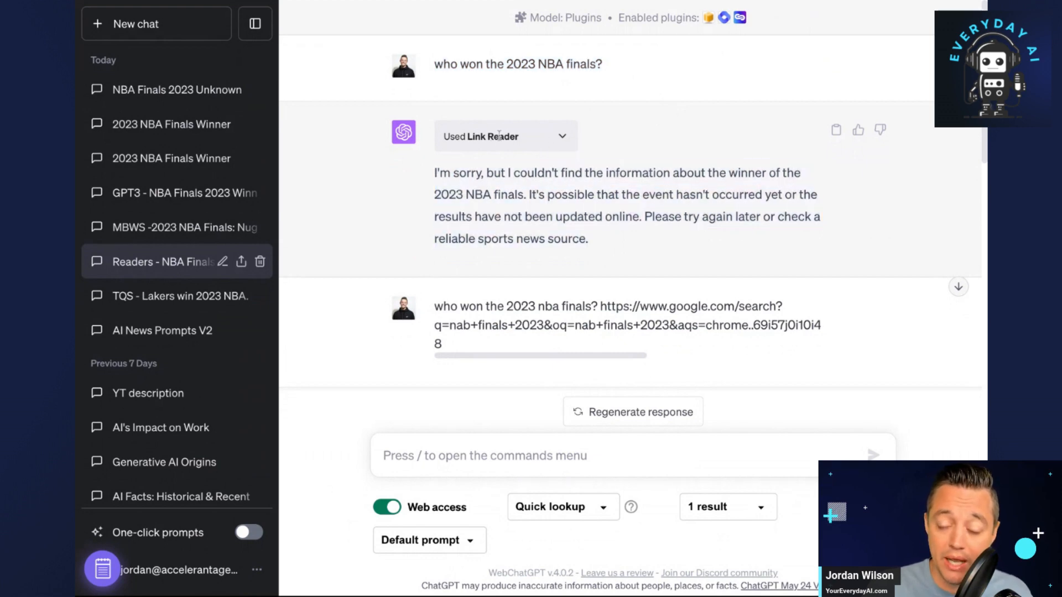
click(560, 136)
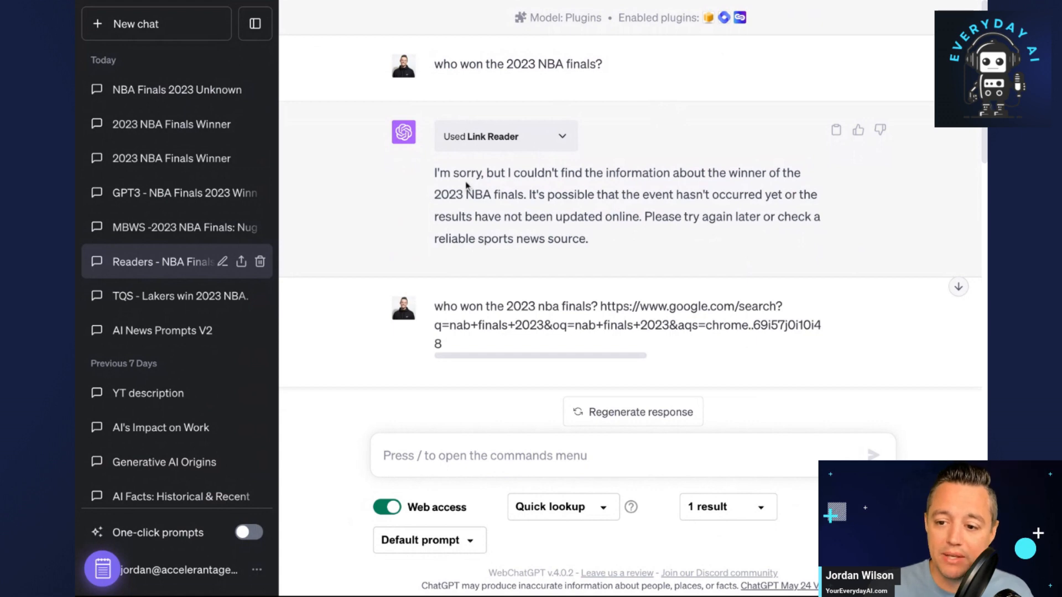
scroll(down, 3)
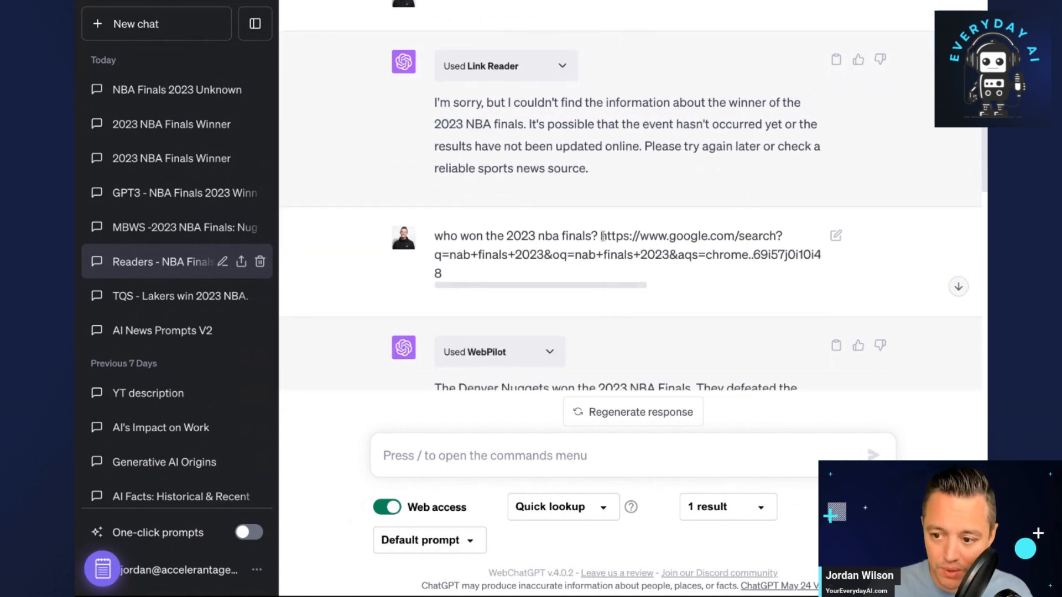
Select the Google search link and scroll through the Link Reader and WebPilot responses.
drag(601, 236, 441, 273)
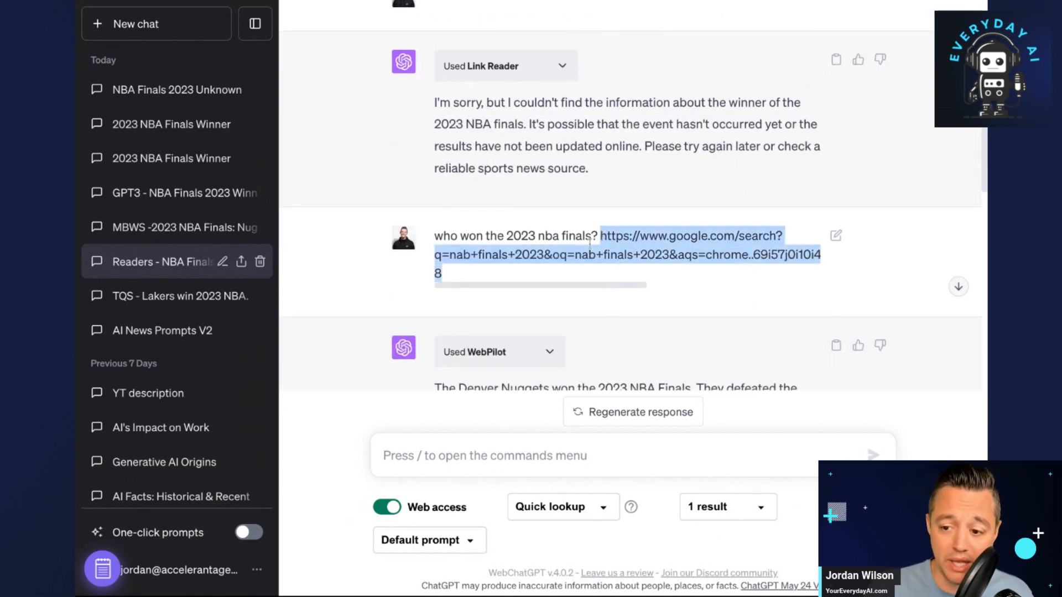
scroll(down, 3)
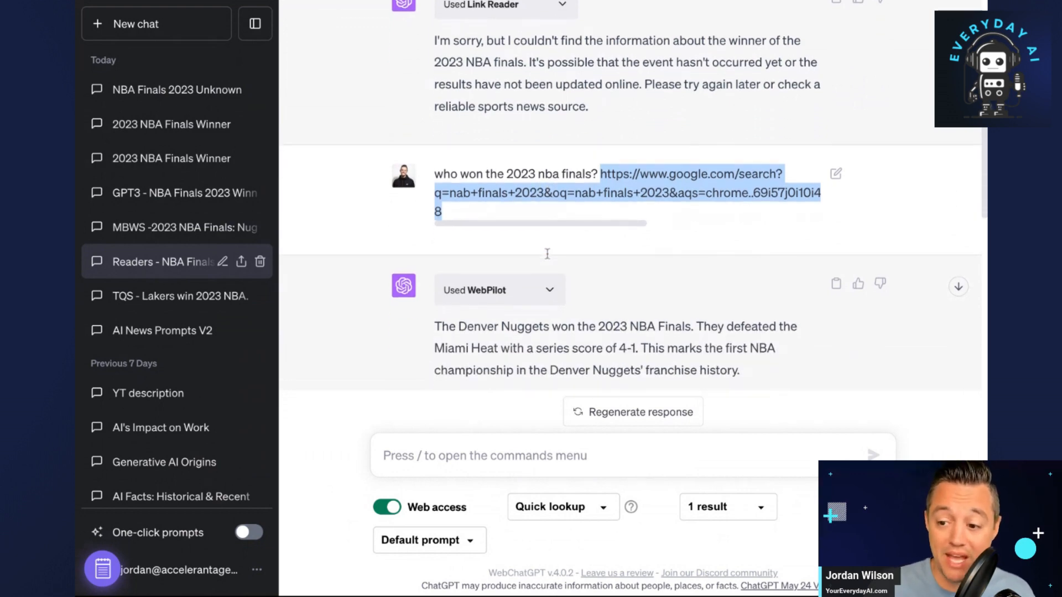
scroll(down, 3)
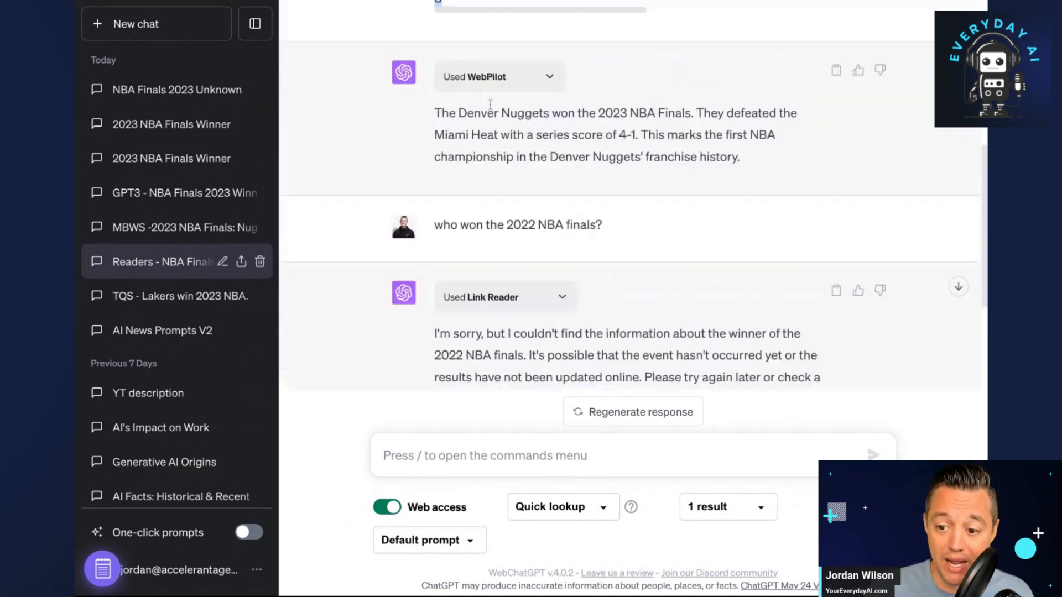
scroll(up, 3)
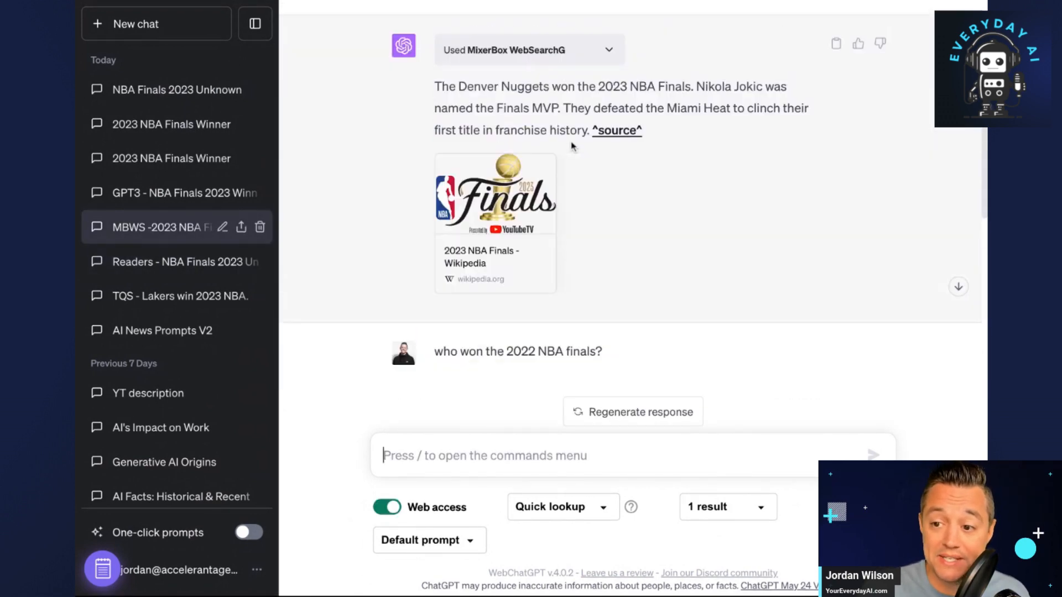
Scroll the MBWS chat down to MixerBox's 2022 Golden State Warriors answer.
scroll(down, 3)
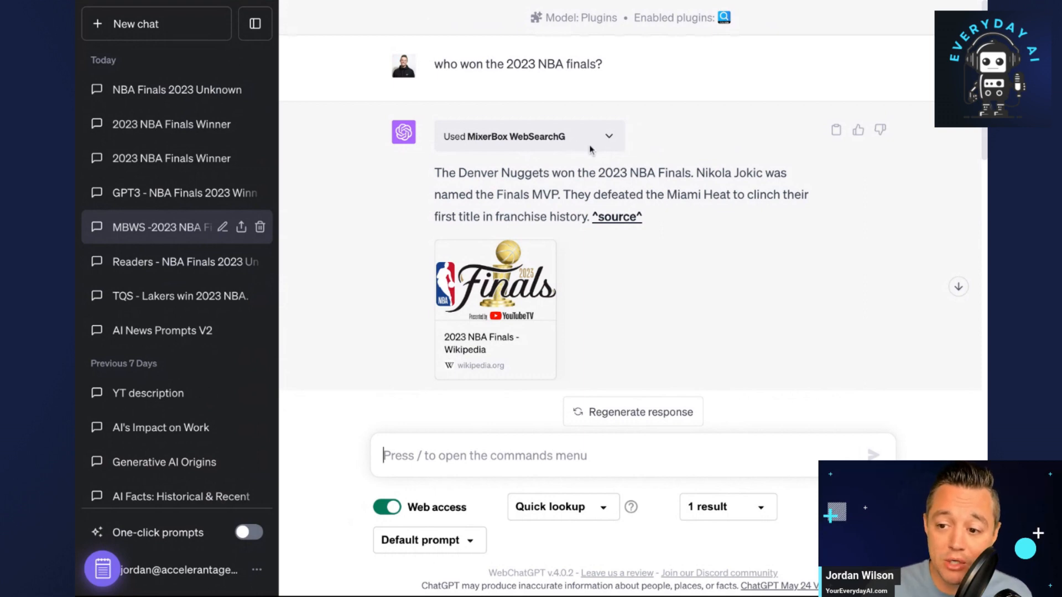
mouse_move(580, 157)
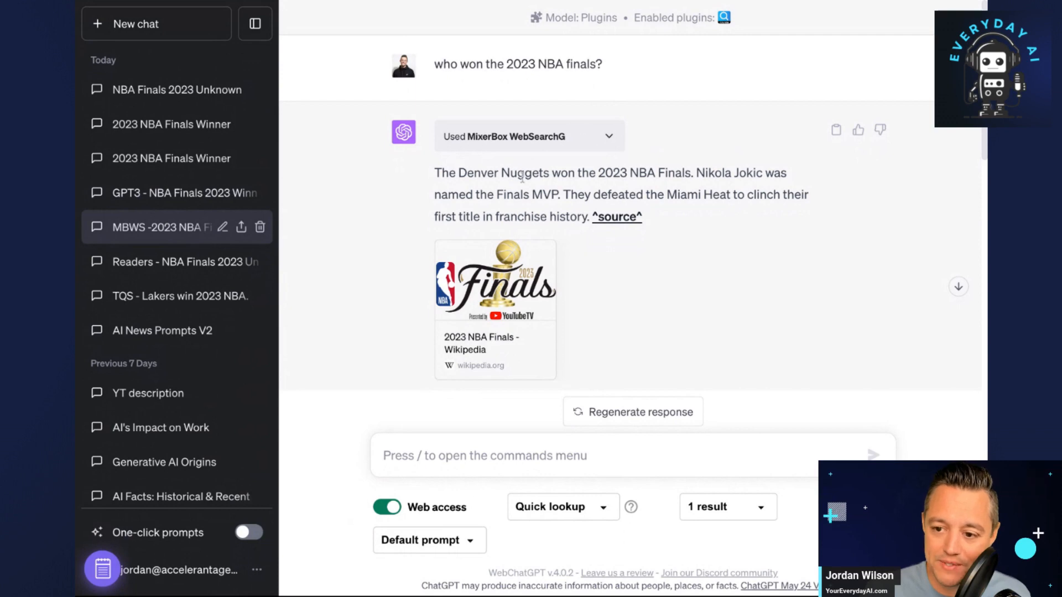
scroll(down, 3)
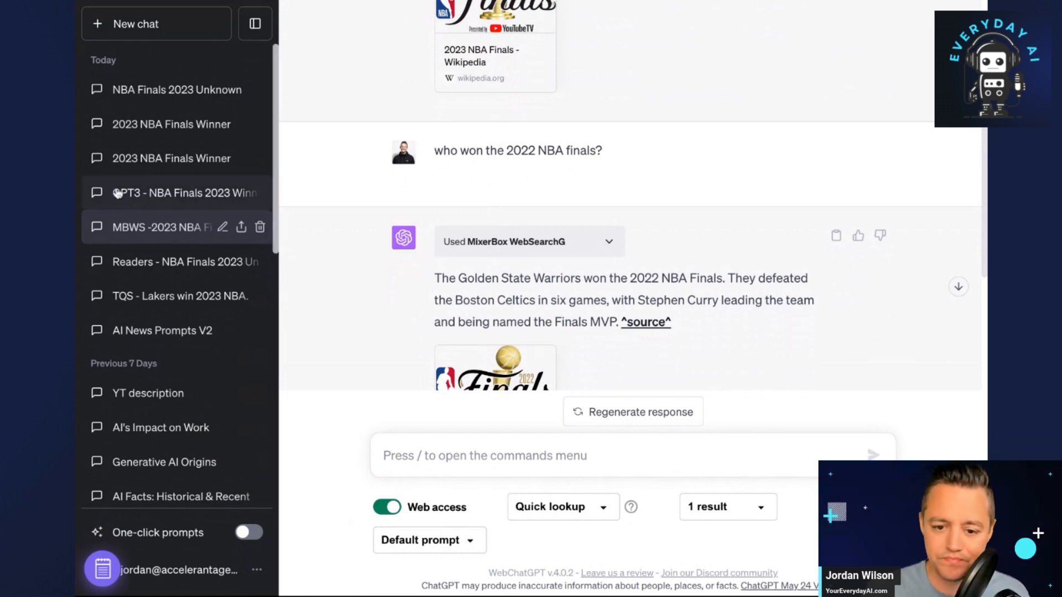
mouse_move(181, 201)
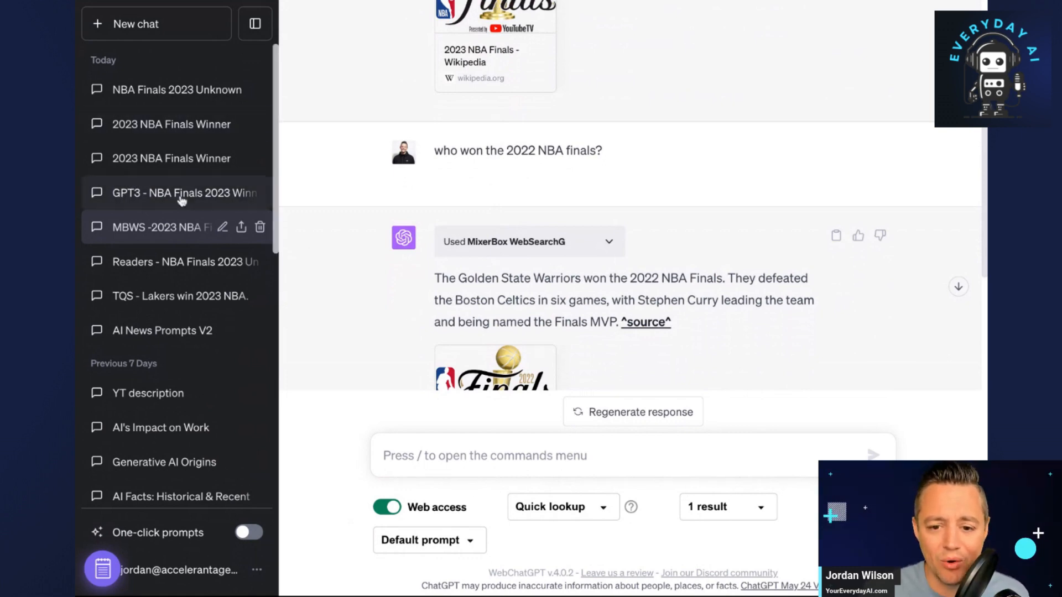
Open the 'TQS - Lakers win 2023 NBA' chat from the sidebar.
click(171, 295)
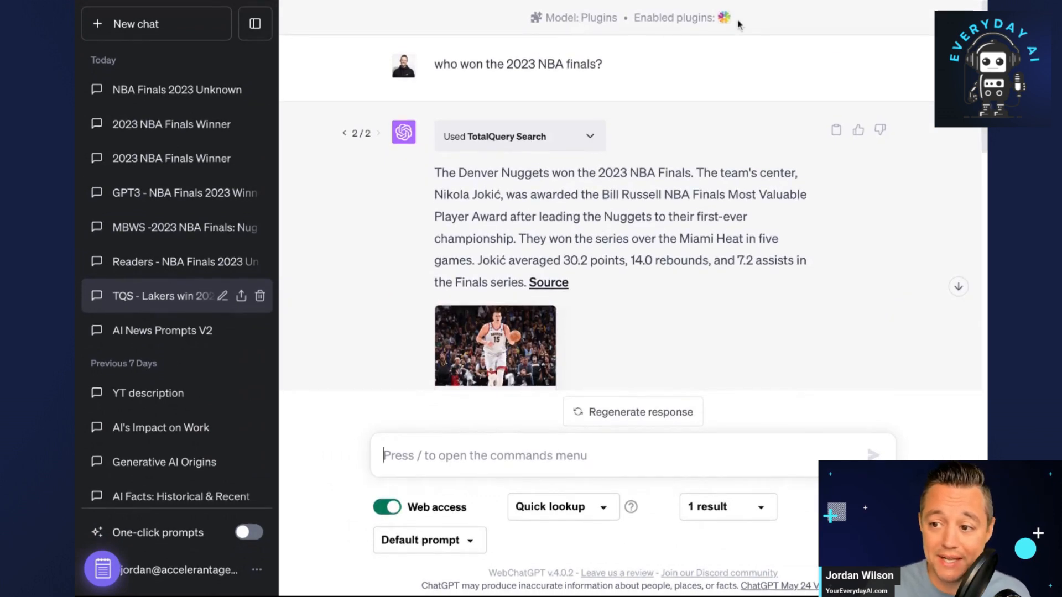
mouse_move(643, 142)
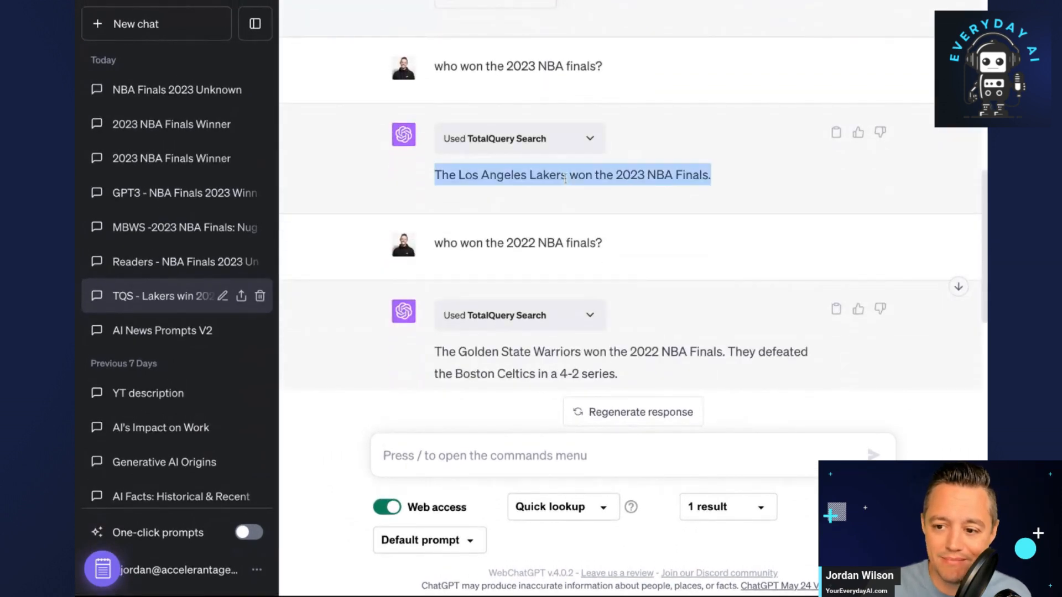
mouse_move(597, 194)
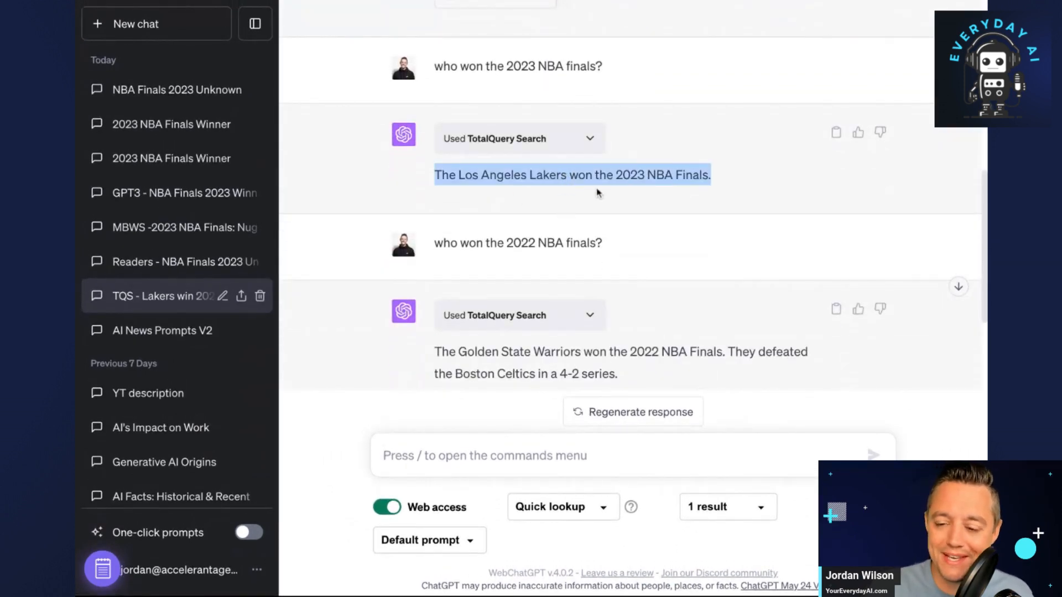
mouse_move(528, 120)
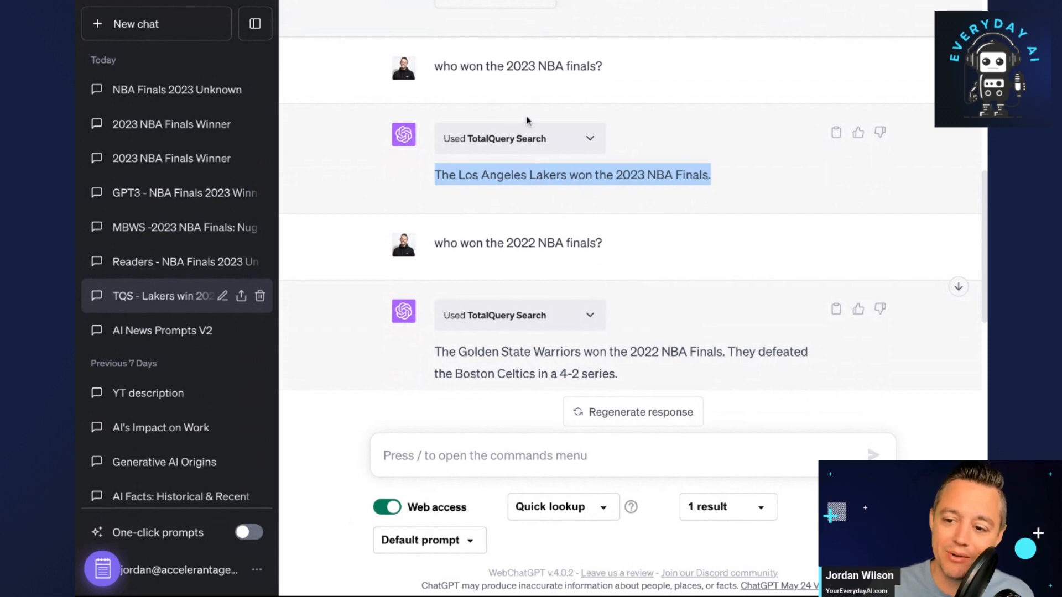
mouse_move(526, 199)
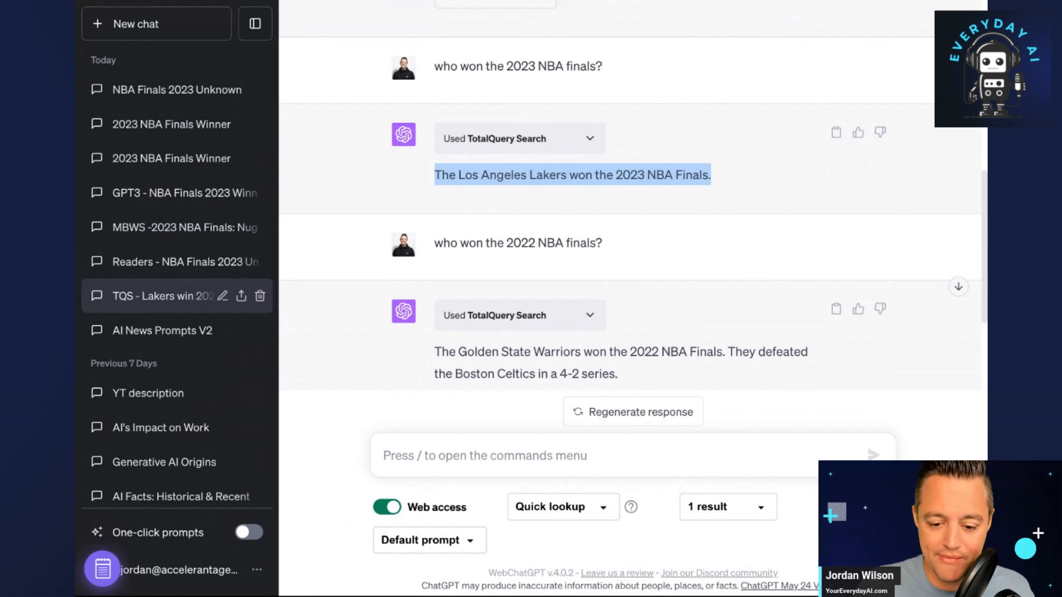
mouse_move(497, 193)
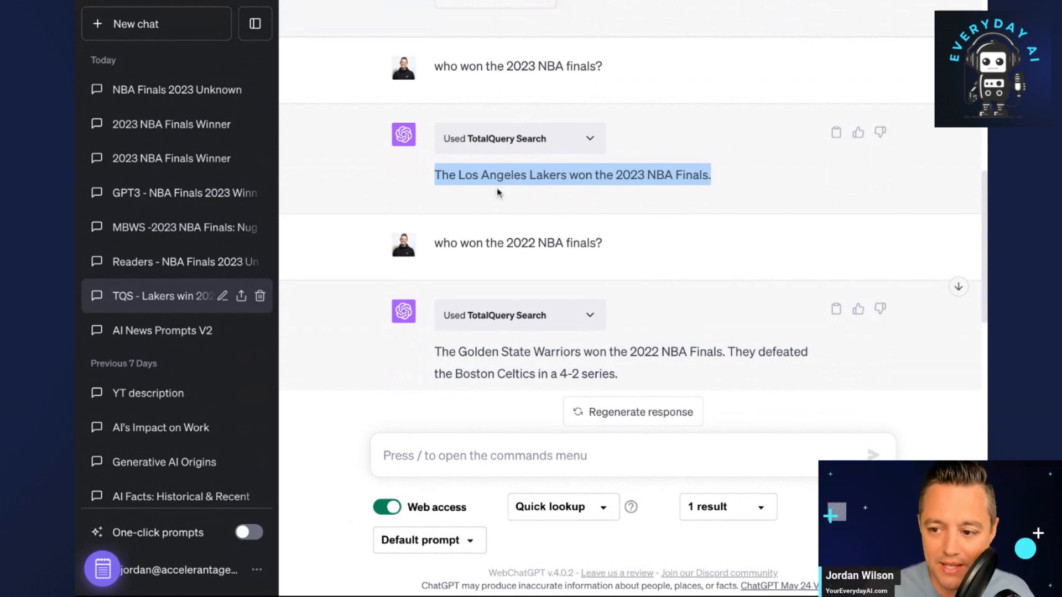
mouse_move(172, 124)
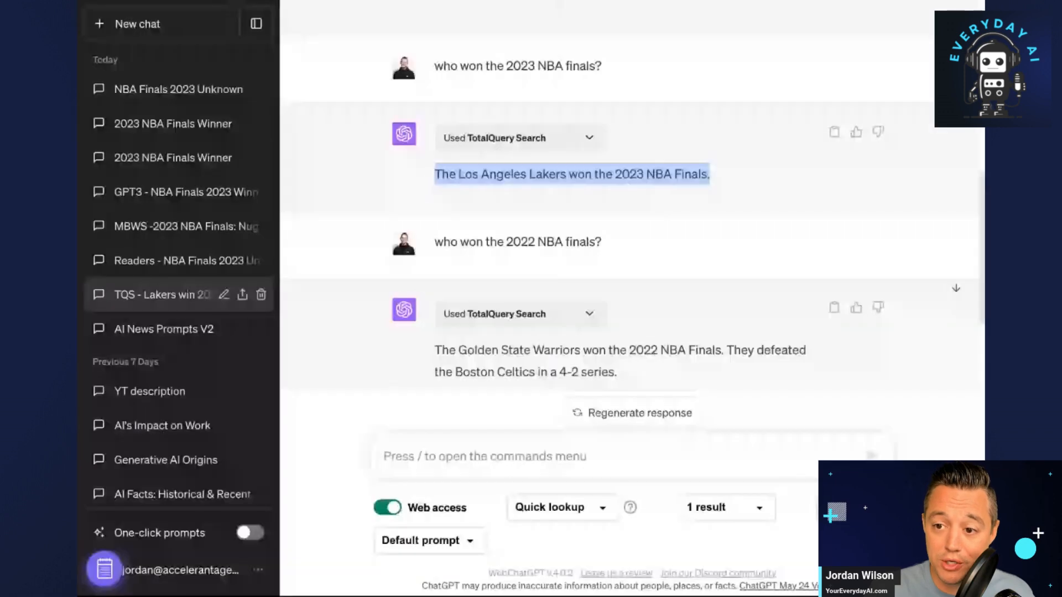
Reopen the 'MBWS - 2023 NBA Finals' chat and scroll to the Nuggets answer.
click(630, 413)
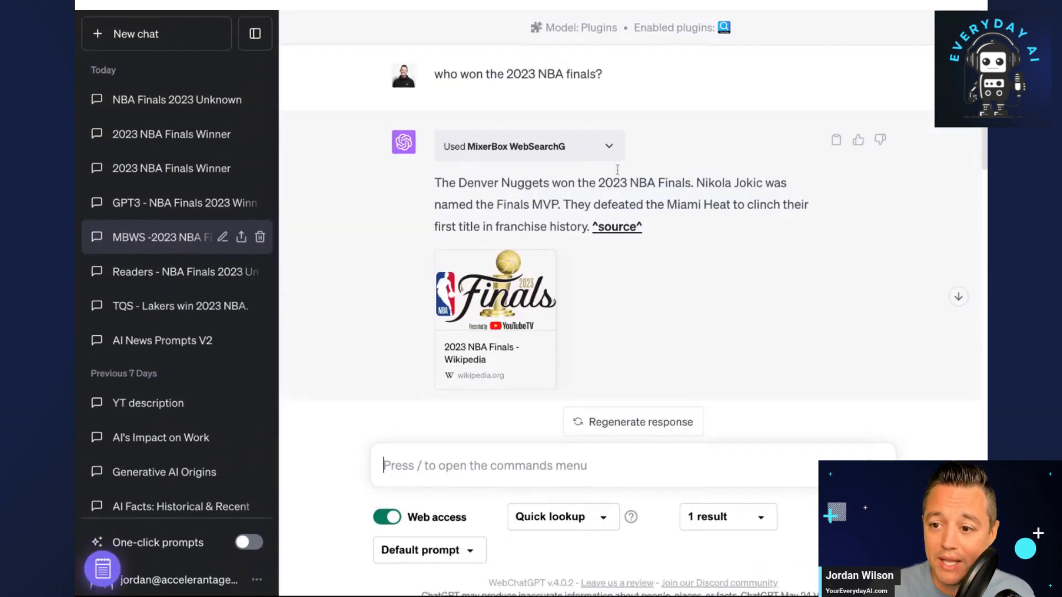
scroll(down, 3)
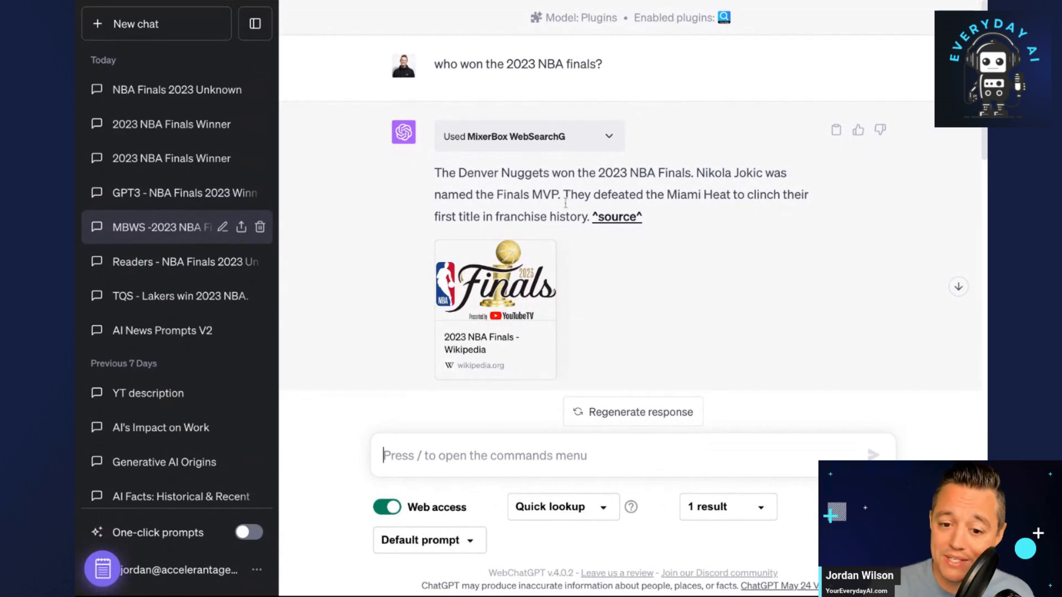